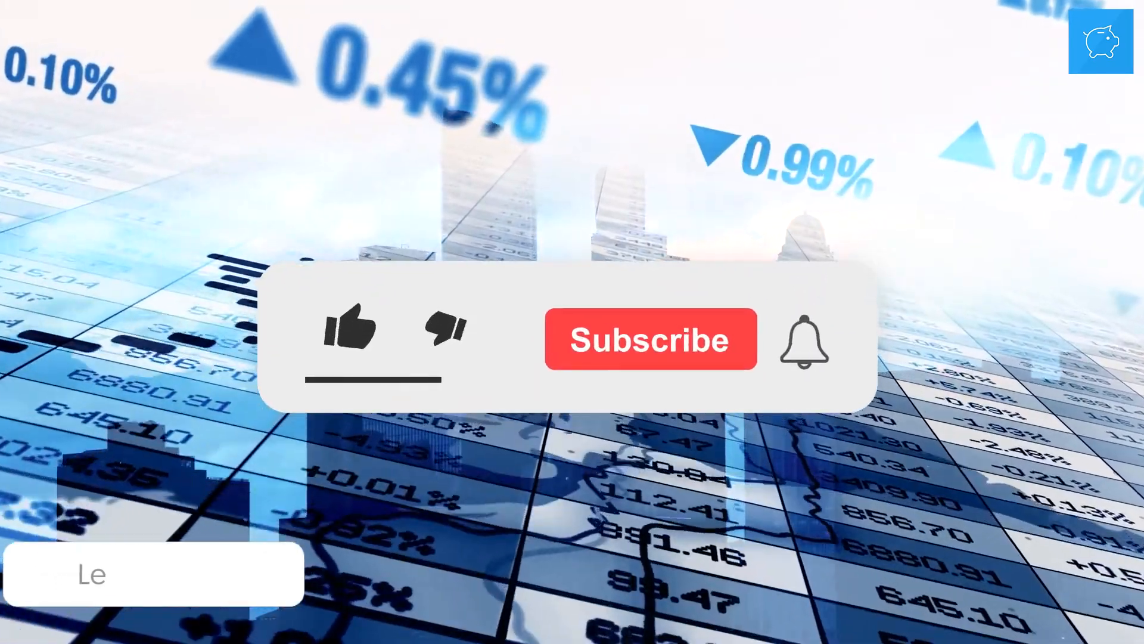
Play the stock-market outro through the like, Subscribed and bell-ring animation
{"action": "left_click", "coordinate": [348, 328]}
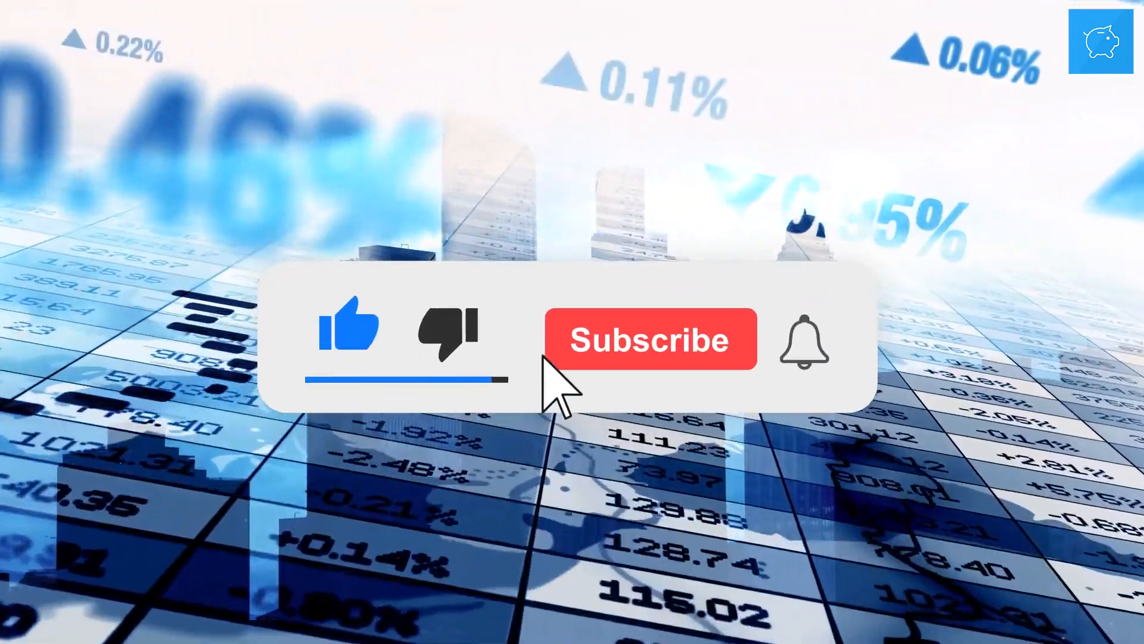
{"action": "left_click", "coordinate": [650, 339]}
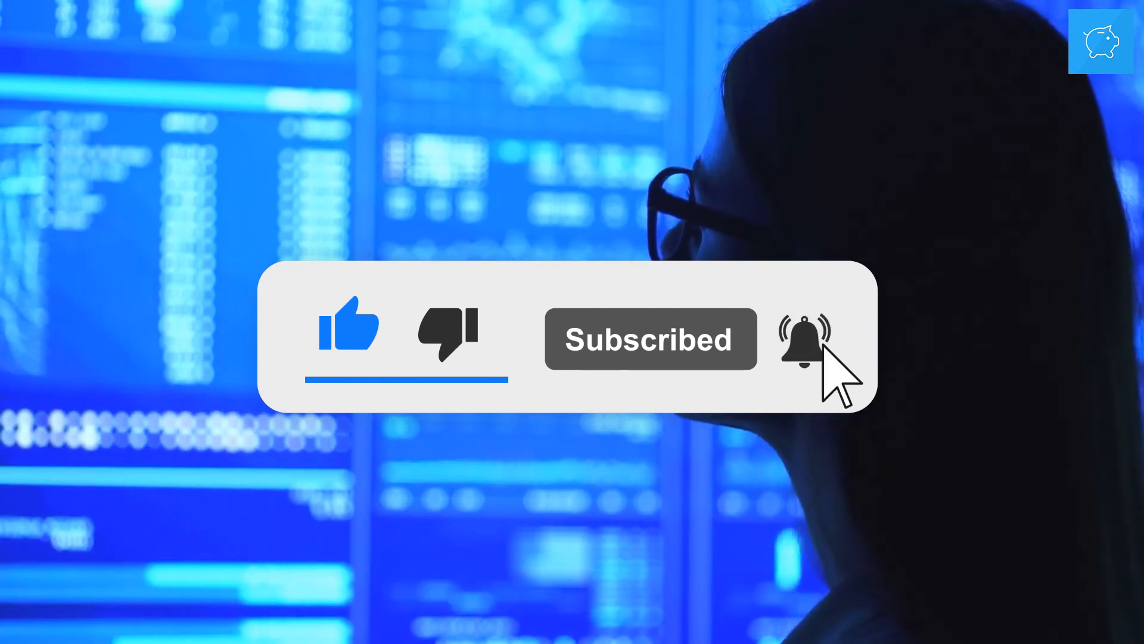